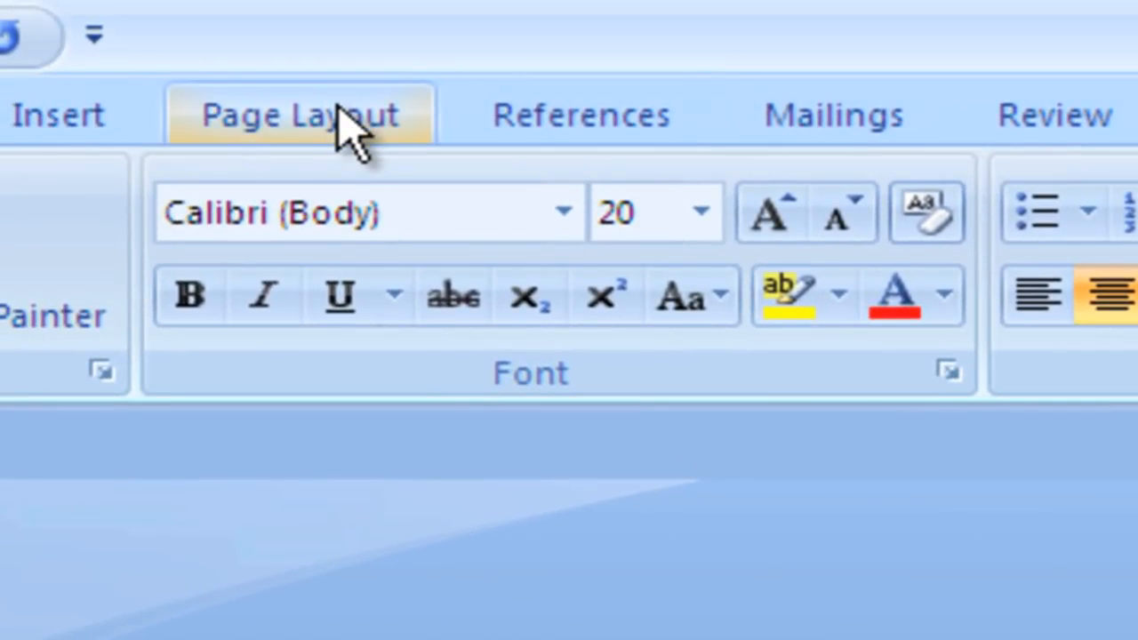
Bring up the Page Layout ribbon to reach the Page Setup dialog
{"action": "left_click", "coordinate": [298, 114]}
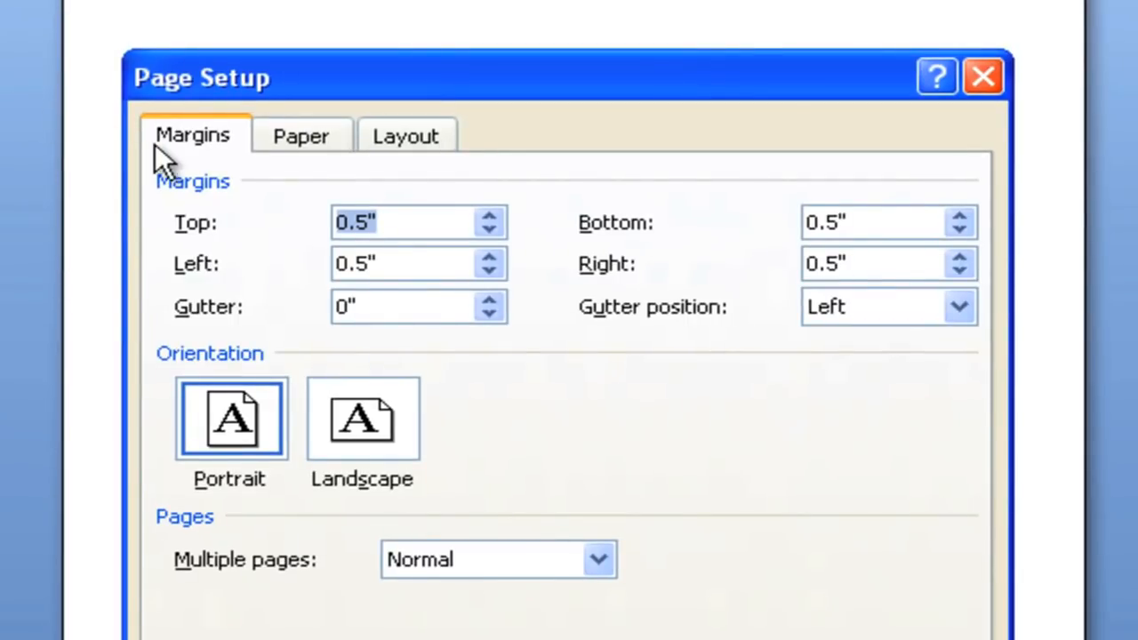
{"action": "mouse_move", "coordinate": [293, 175]}
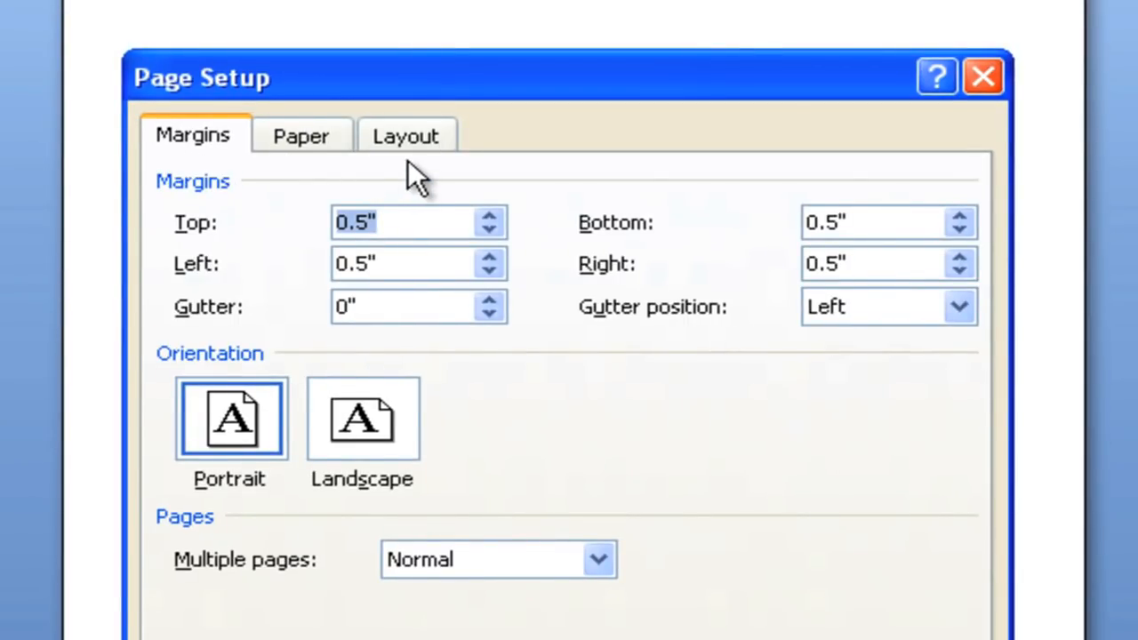
Switch Page Setup to the paper settings showing Statement size, 5.5 by 8.5 inches
{"action": "left_click", "coordinate": [301, 135]}
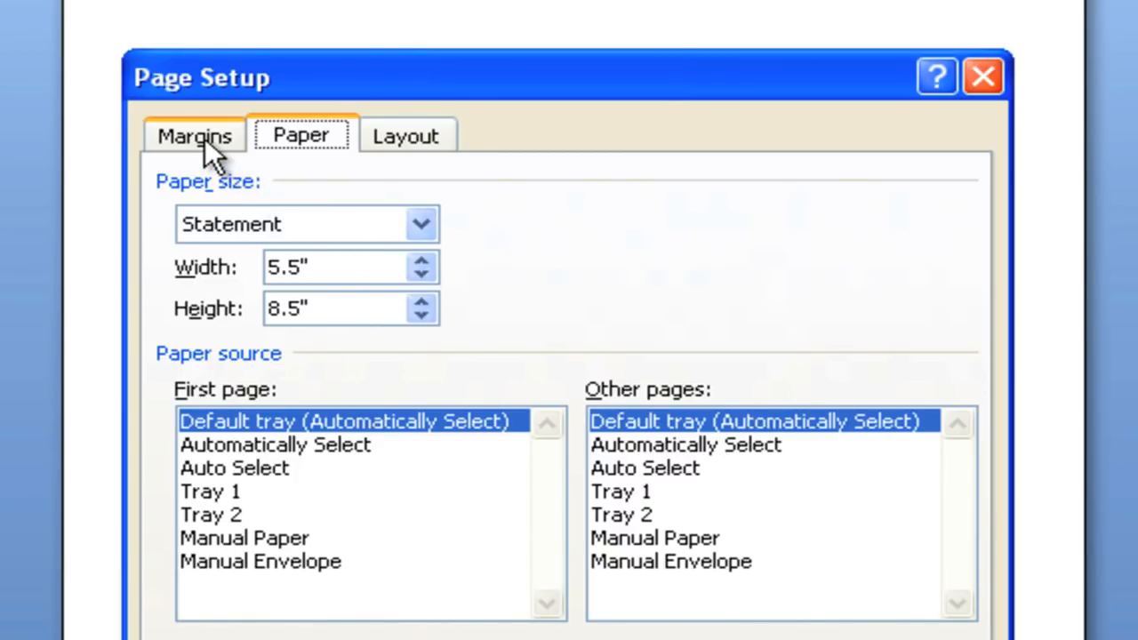
Set the page margins to 0.75 inch in the margin boxes
{"action": "left_click", "coordinate": [192, 135]}
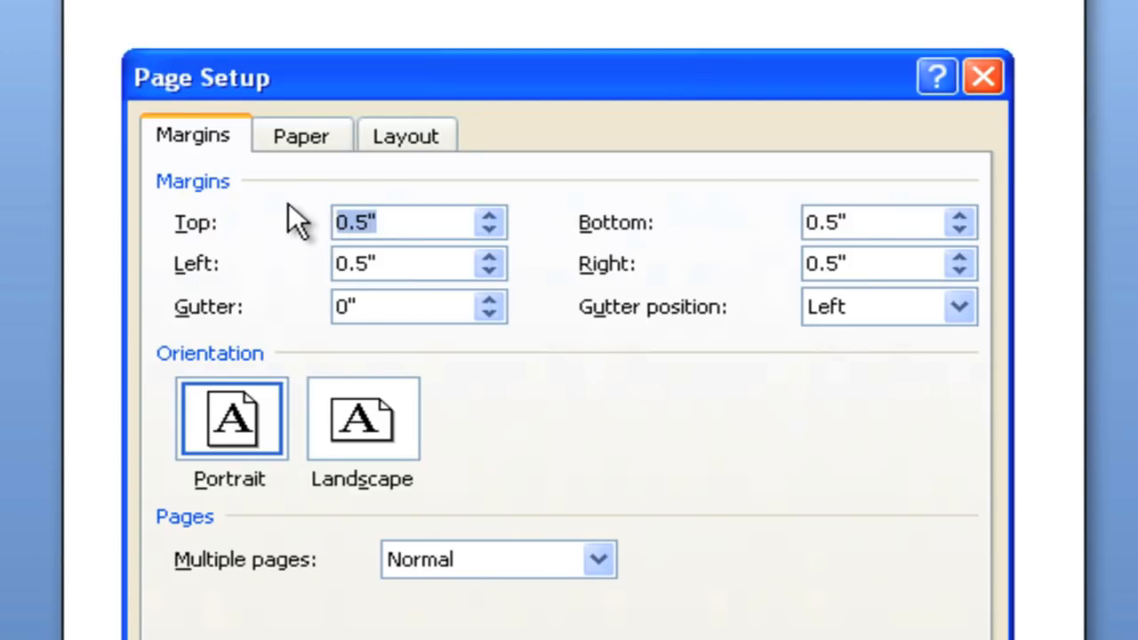
{"action": "type", "text": ".75"}
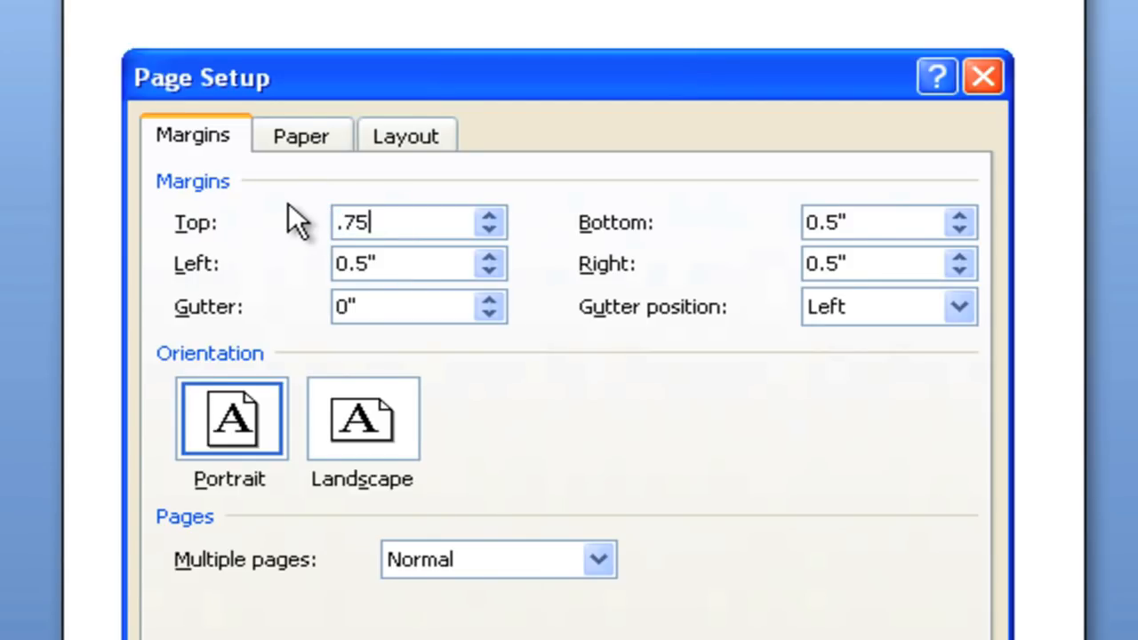
{"action": "type", "text": ".75"}
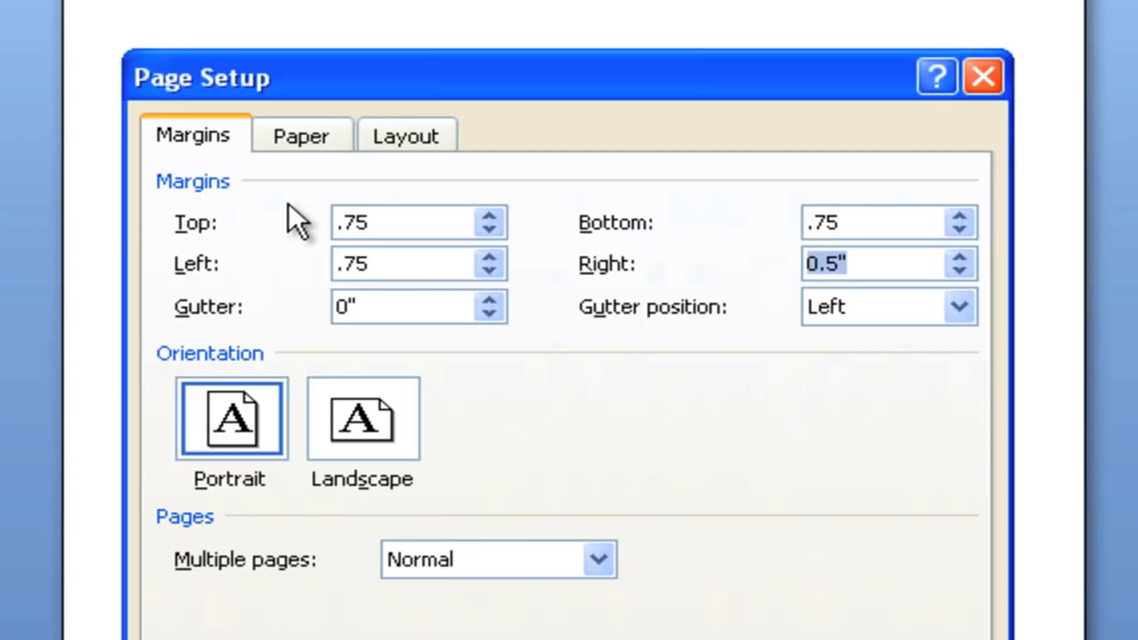
{"action": "type", "text": ".75"}
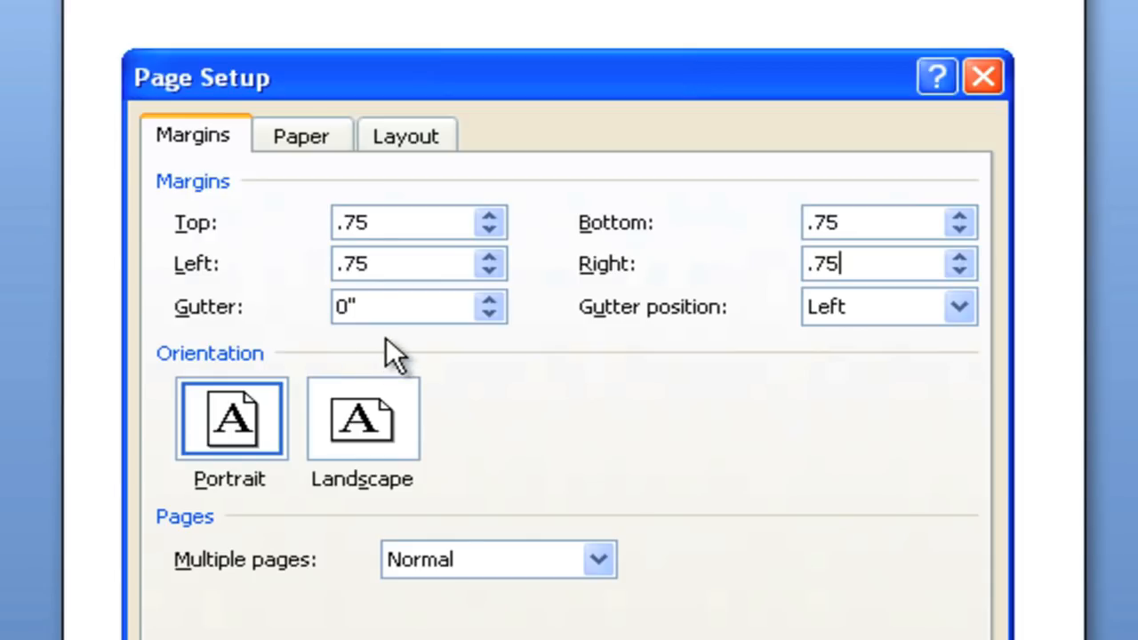
{"action": "mouse_move", "coordinate": [832, 355]}
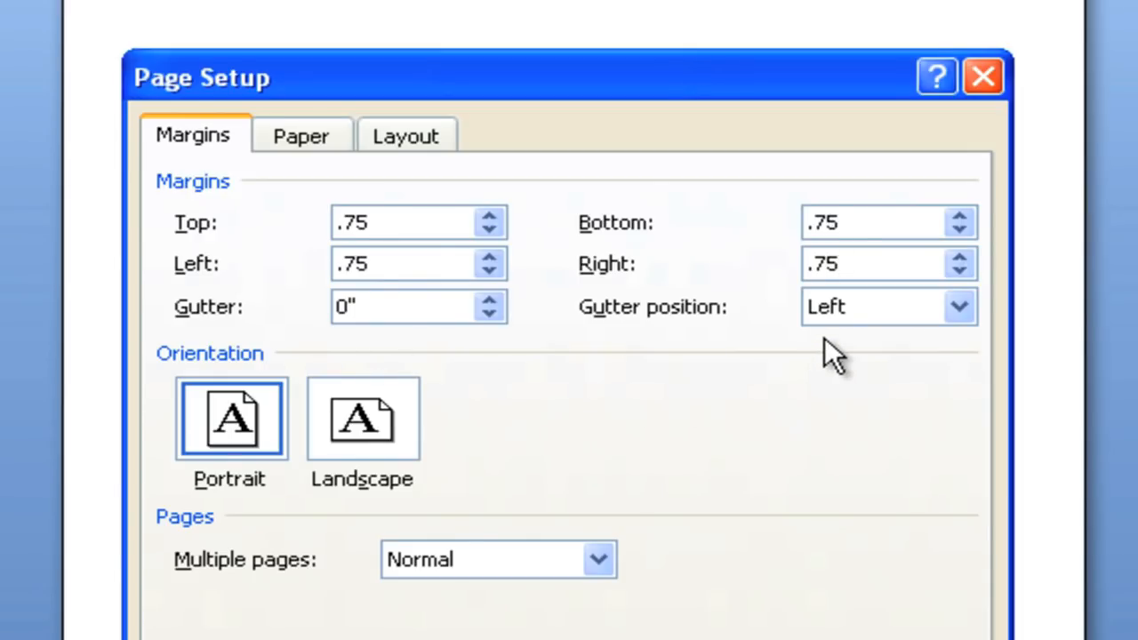